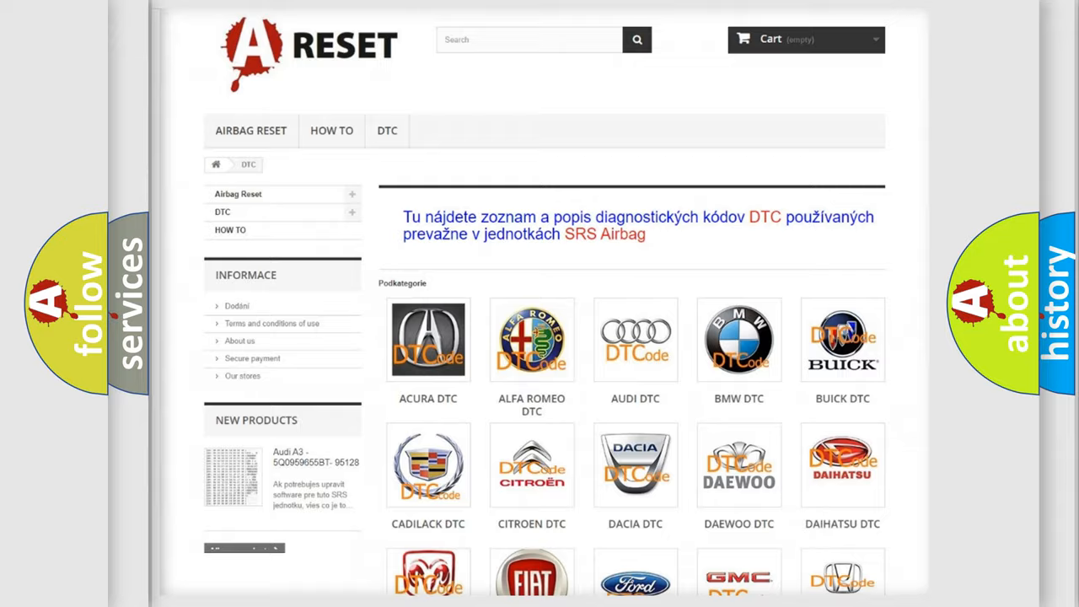
# Step: Open the Jeep DTC tile and scroll through its trouble code list and back up
pyautogui.scroll(-3)
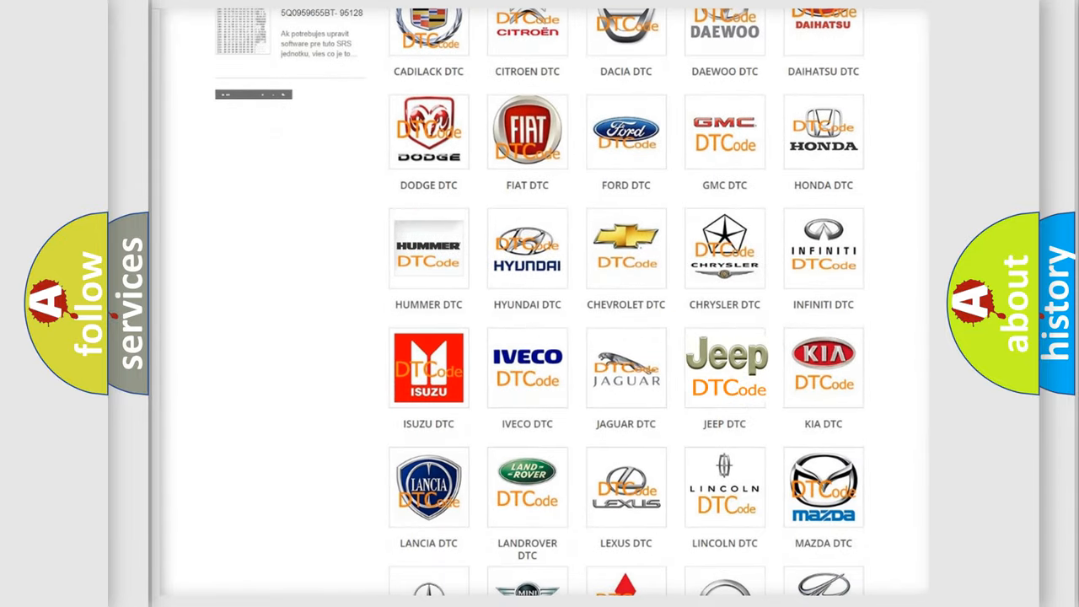
pyautogui.click(724, 367)
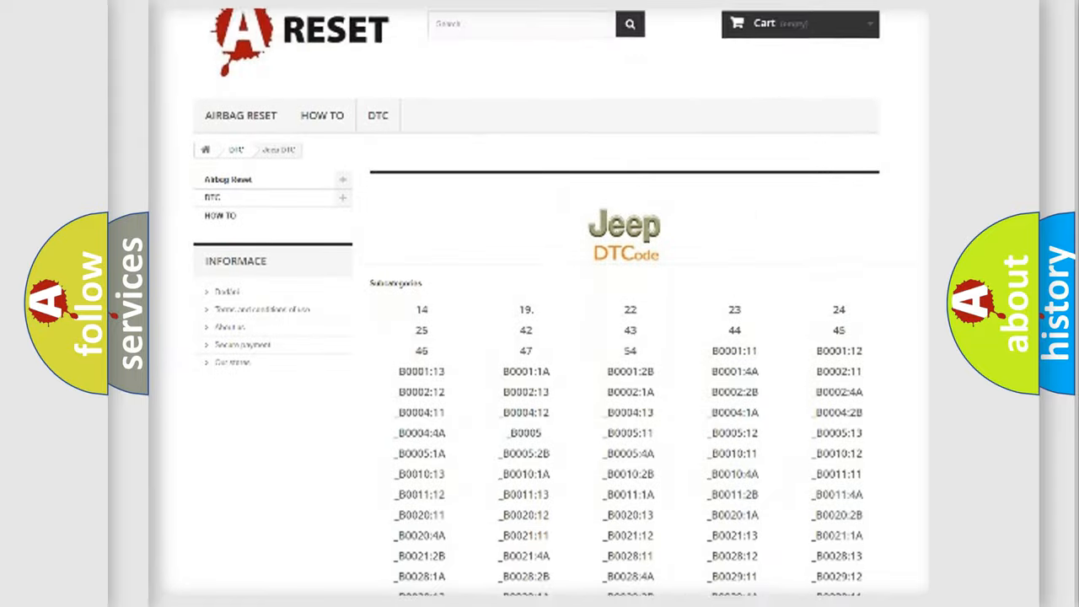
pyautogui.scroll(-3)
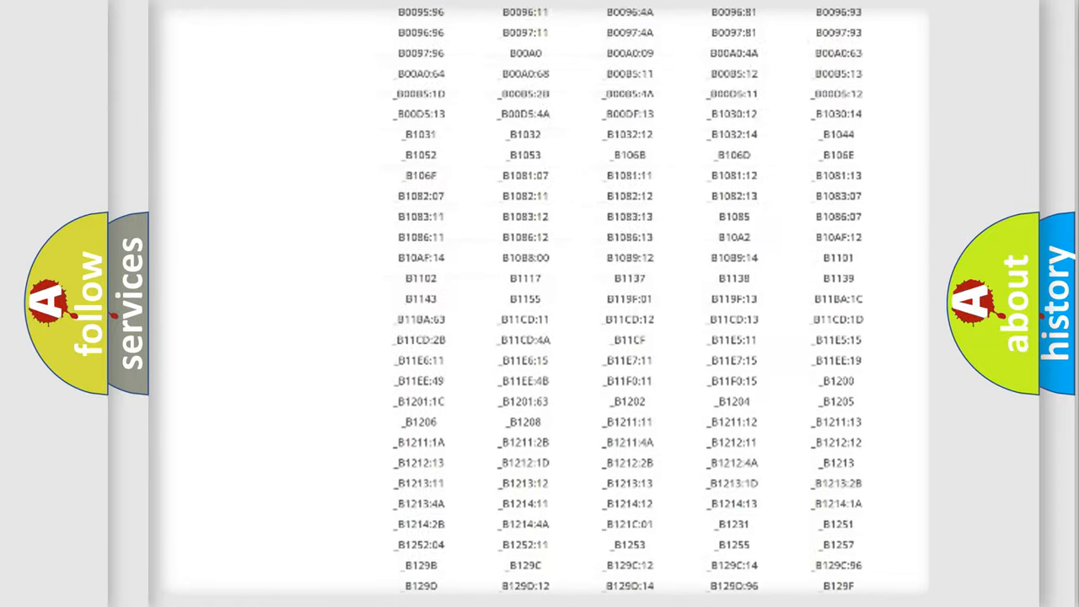
pyautogui.scroll(3)
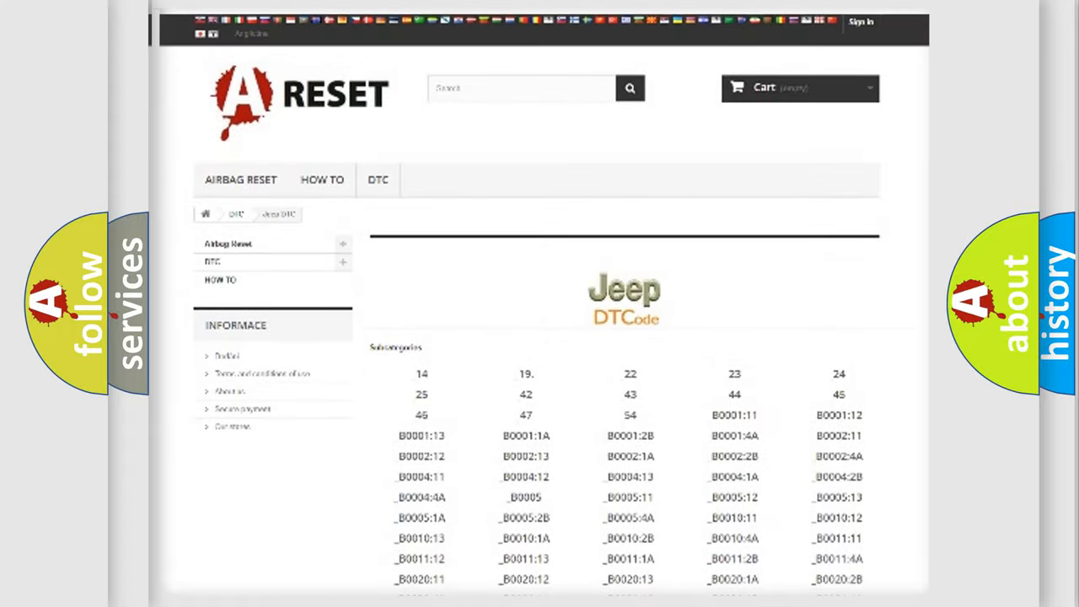